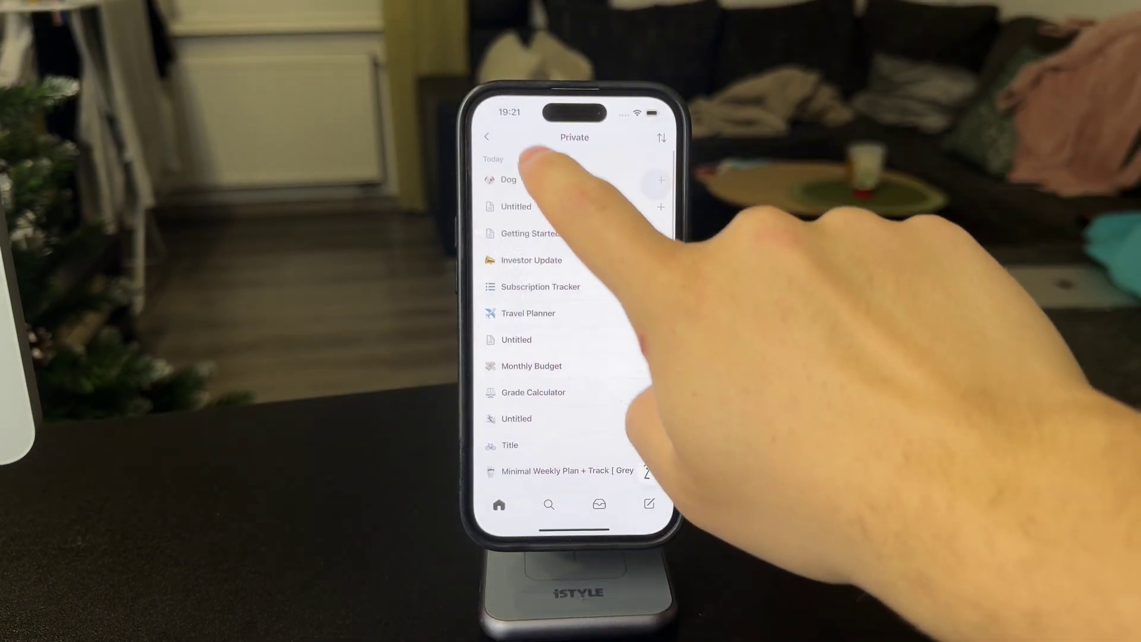
- Open the Dog page from the Private pages list
{"action": "left_click", "coordinate": [507, 180]}
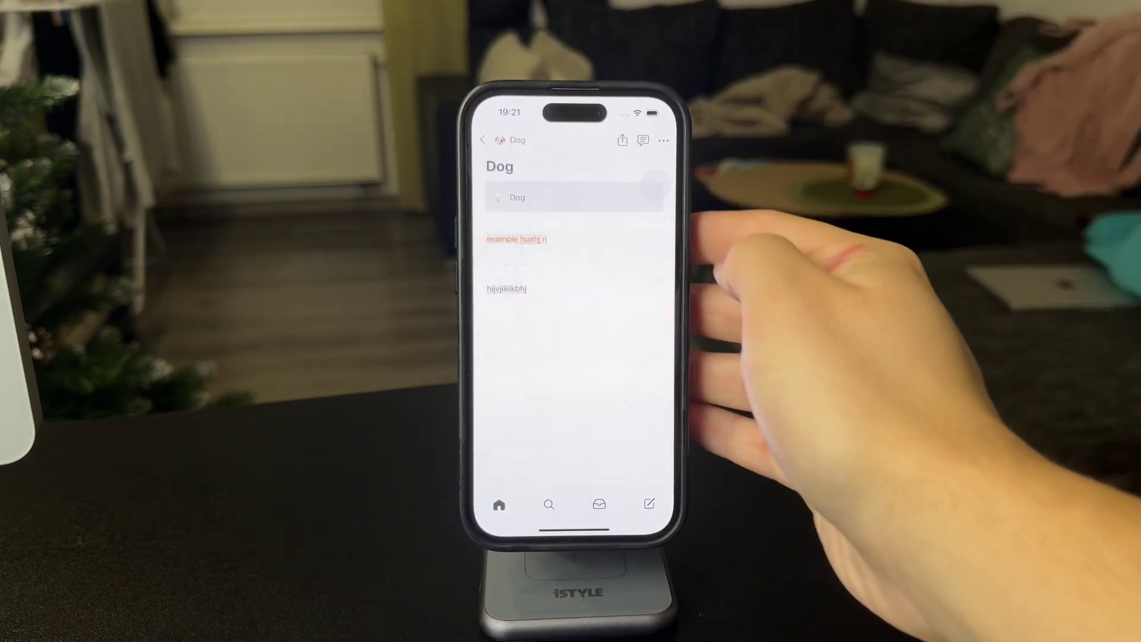
- Paste the copied block into the Dog page, then return to the Private list
{"action": "left_click", "coordinate": [530, 239]}
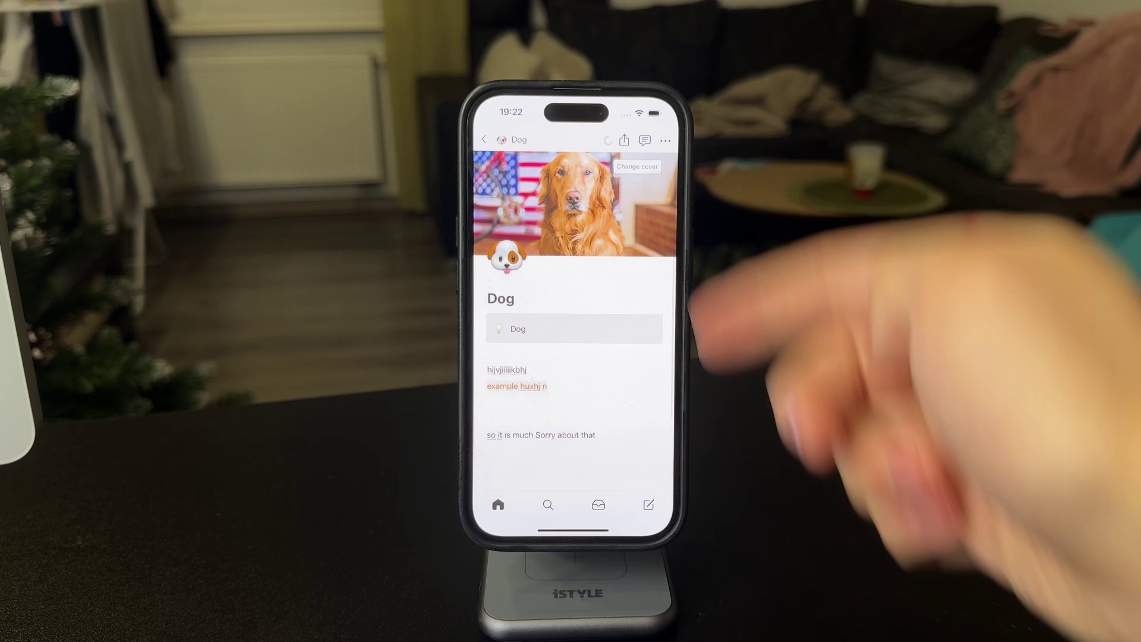
{"action": "left_click", "coordinate": [486, 140]}
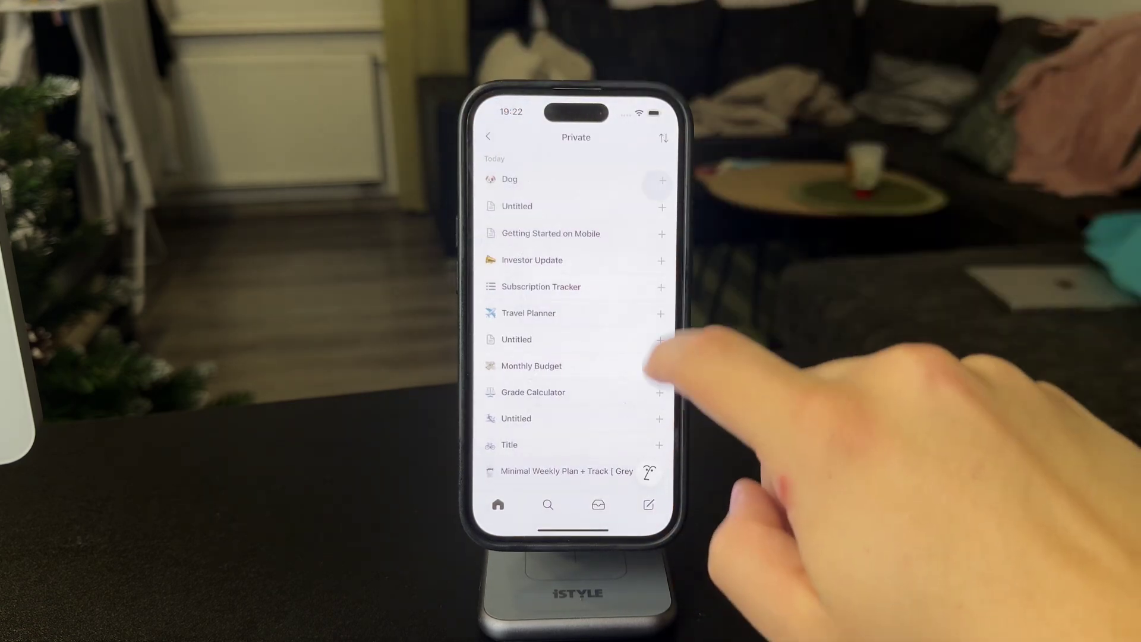
- Scroll down the Private list and open the To-Do List page
{"action": "left_click", "coordinate": [510, 179]}
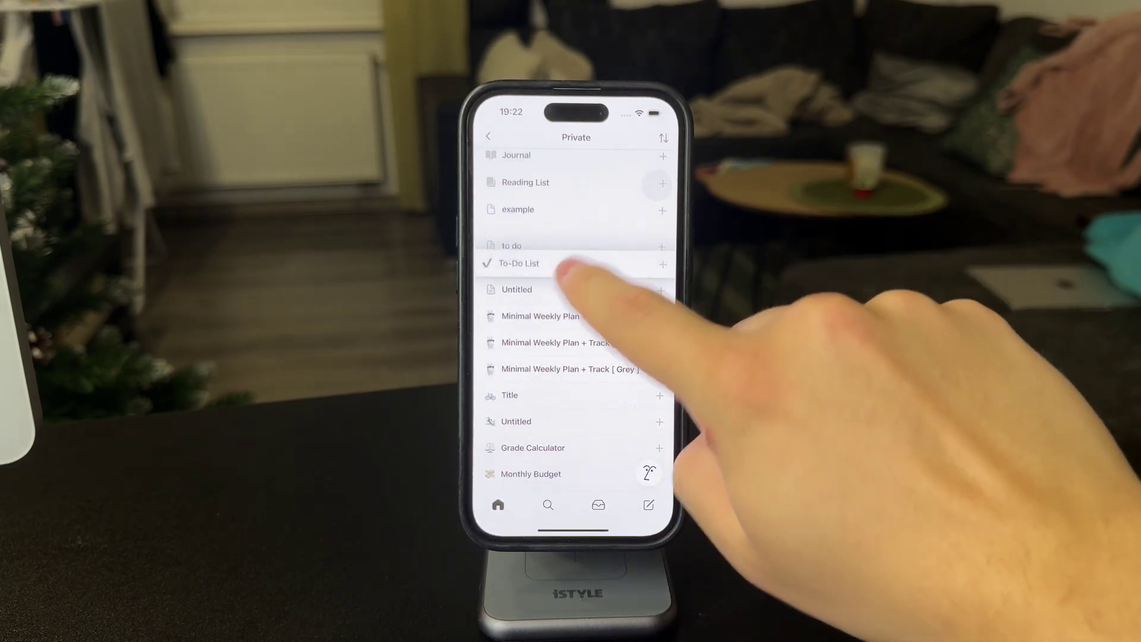
{"action": "left_click", "coordinate": [519, 264]}
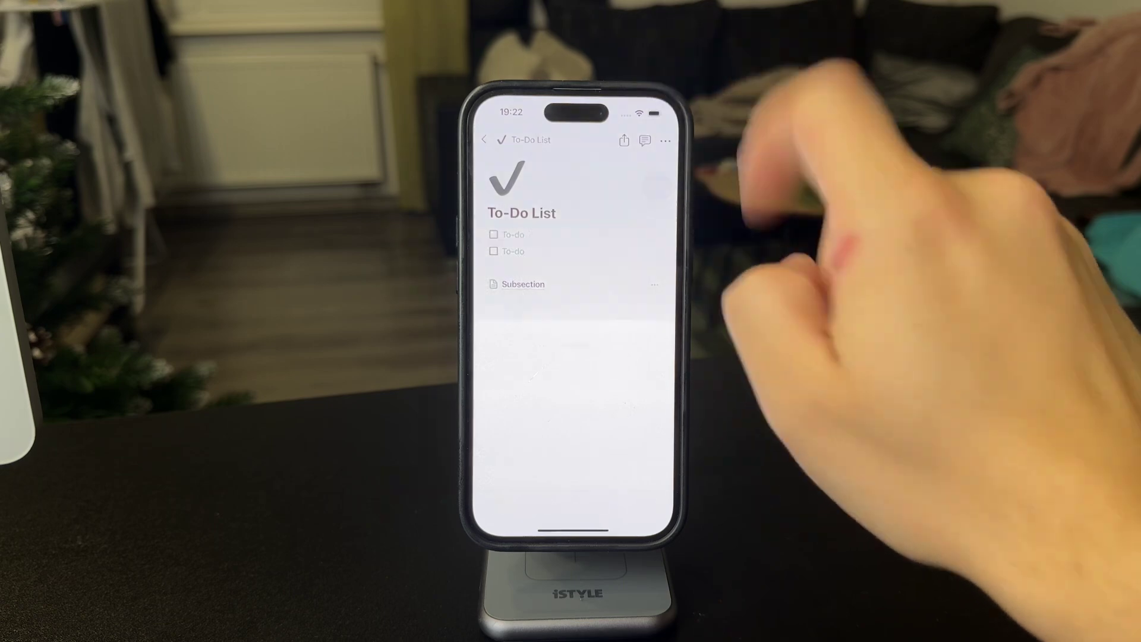
- Leave the To-Do List page and return to the Private pages list
{"action": "left_click", "coordinate": [663, 140]}
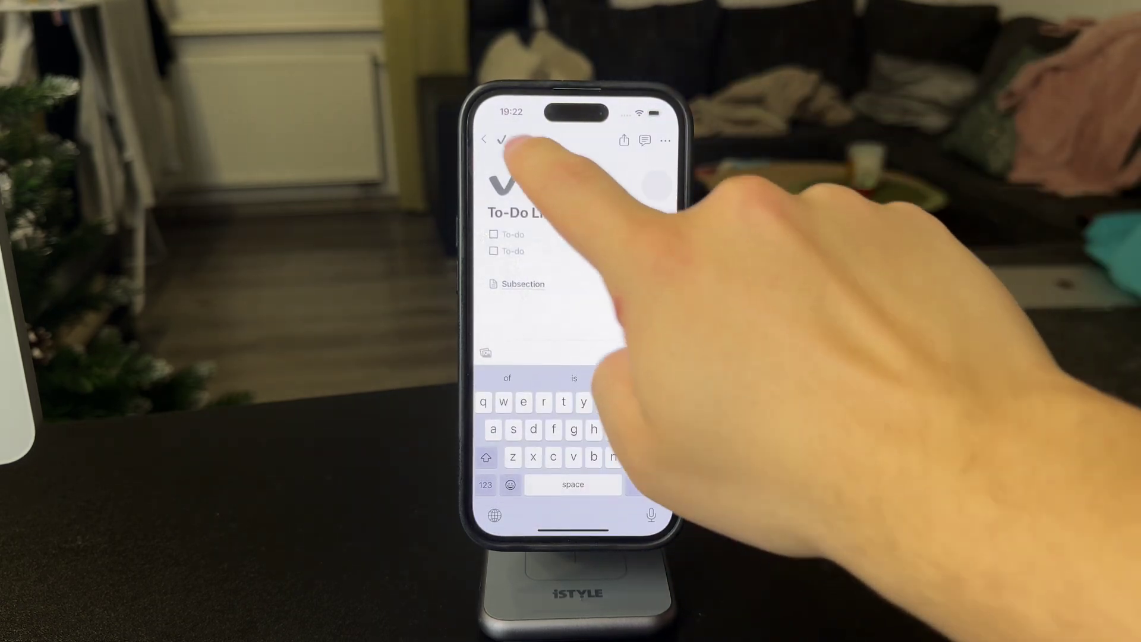
{"action": "left_click", "coordinate": [664, 139]}
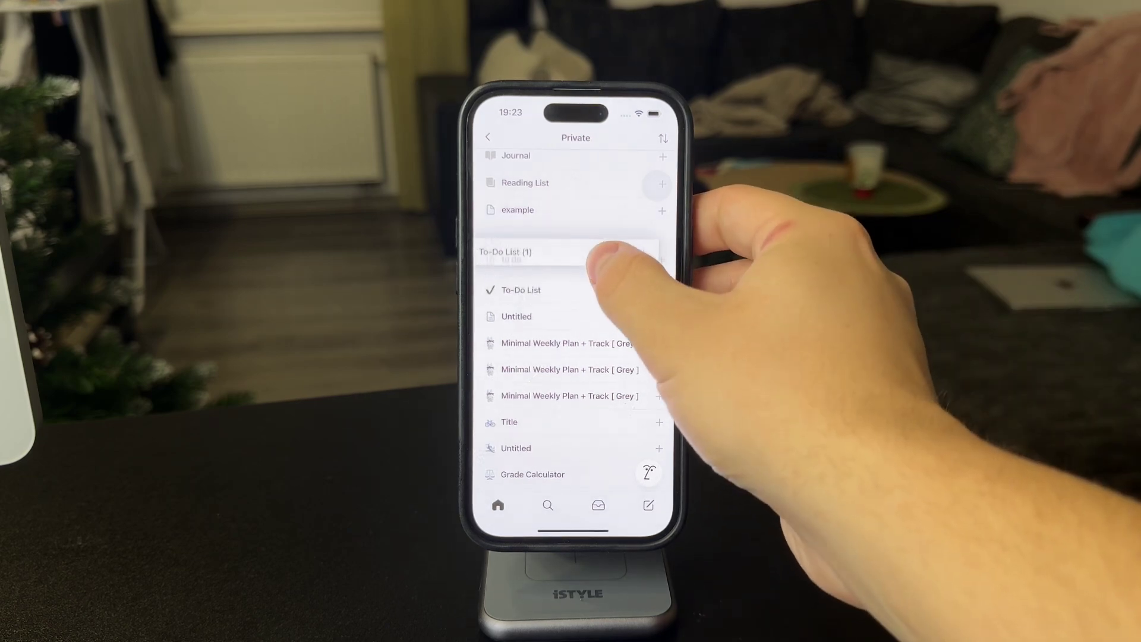
- Open To-Do List (1) and place the cursor on a new line below its to-dos
{"action": "left_click", "coordinate": [544, 252]}
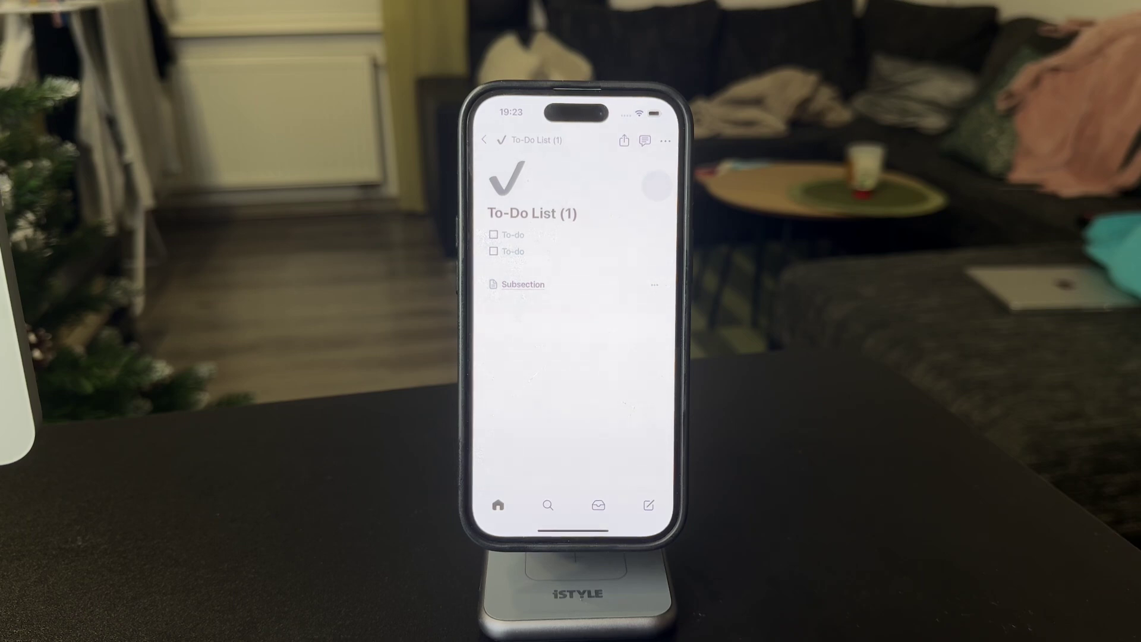
{"action": "left_click", "coordinate": [515, 268]}
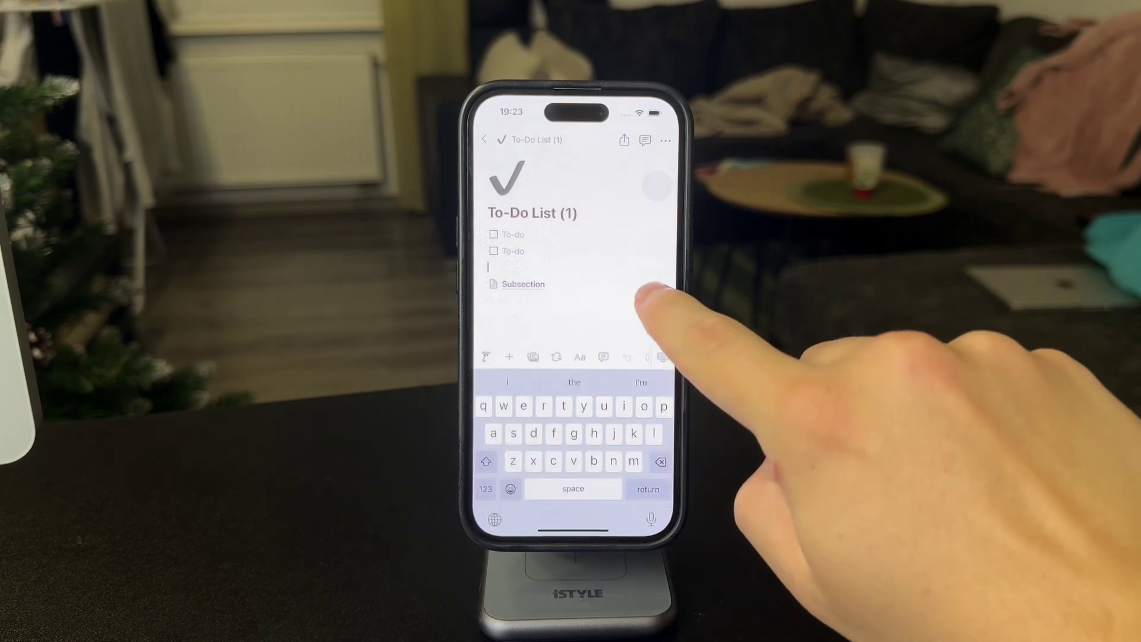